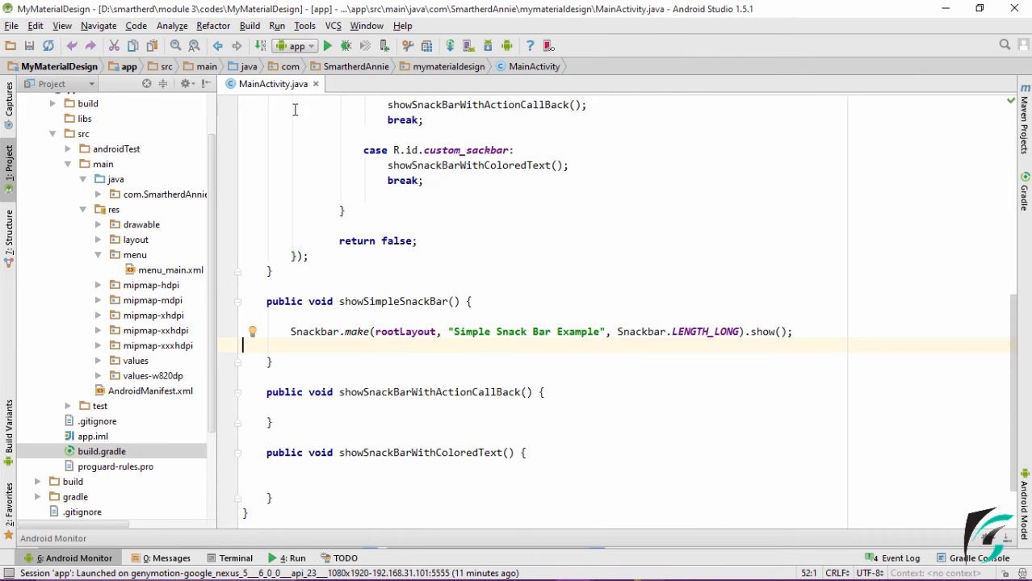
# - Select rootLayout in the simple Snackbar.make call and scroll through the opened Snackbar source
pyautogui.doubleClick(404, 332)
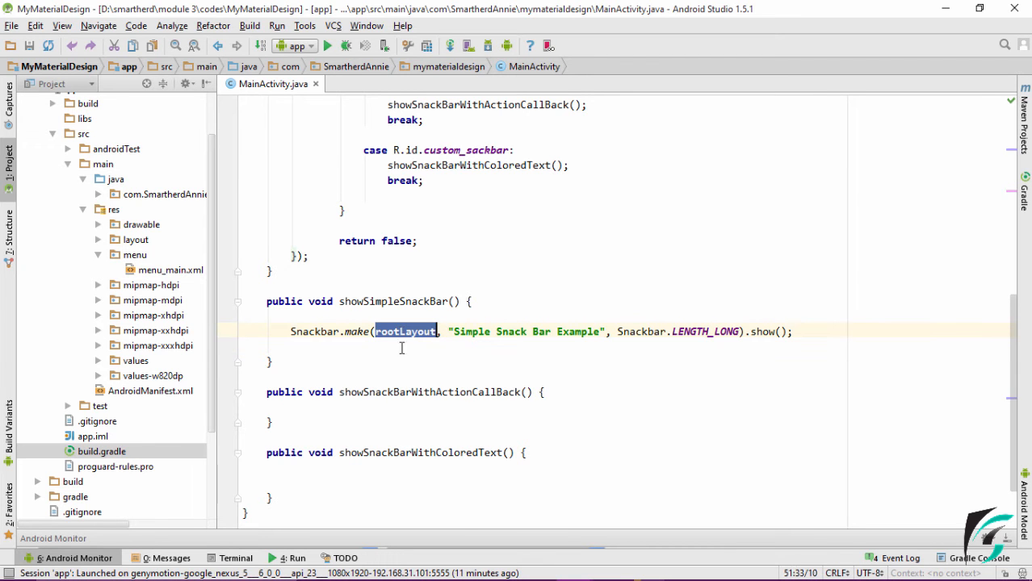
pyautogui.scroll(-3)
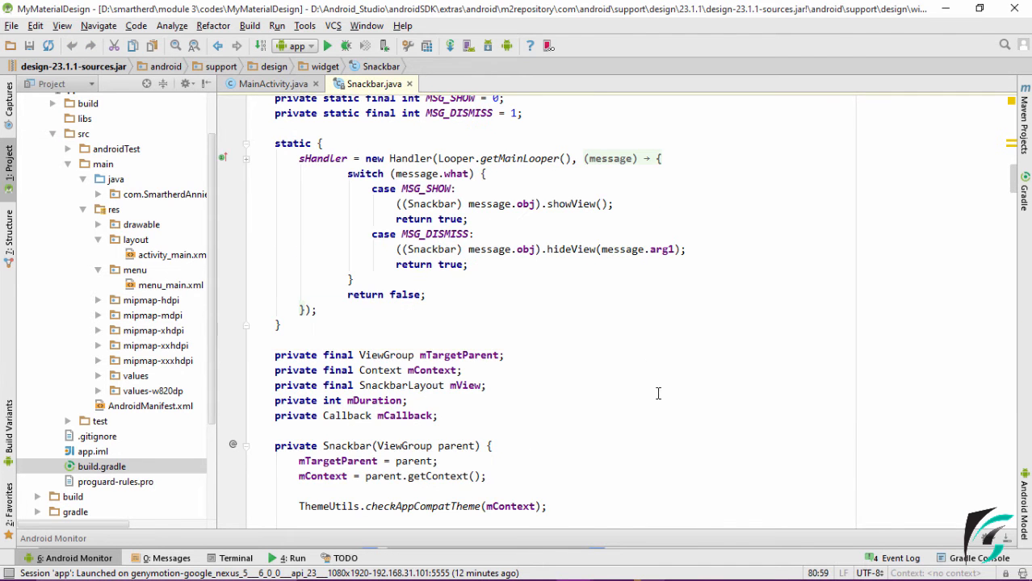
# - Scroll Snackbar.java down to findSuitableParent and mark its view parameter
pyautogui.scroll(-3)
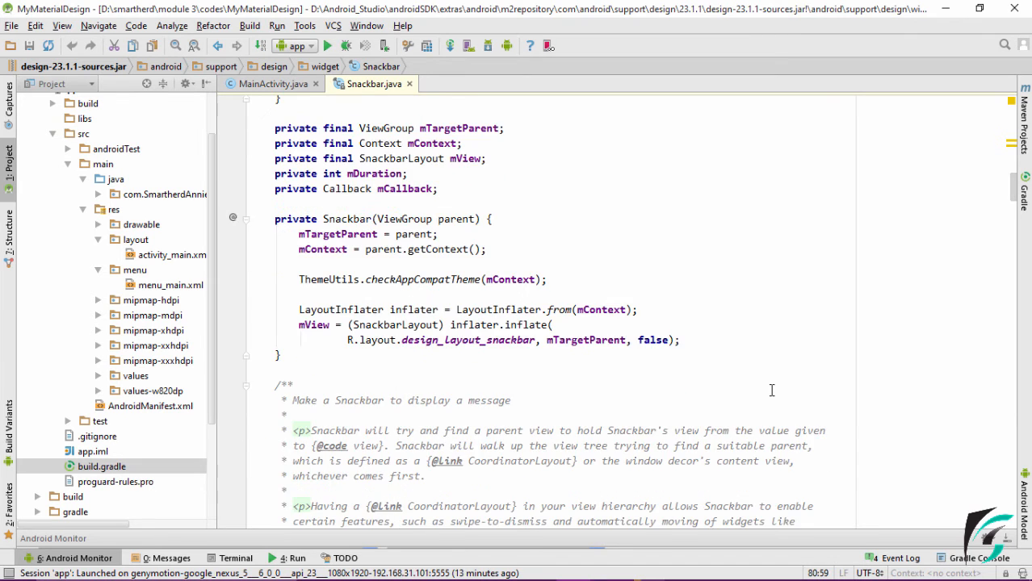
pyautogui.scroll(-3)
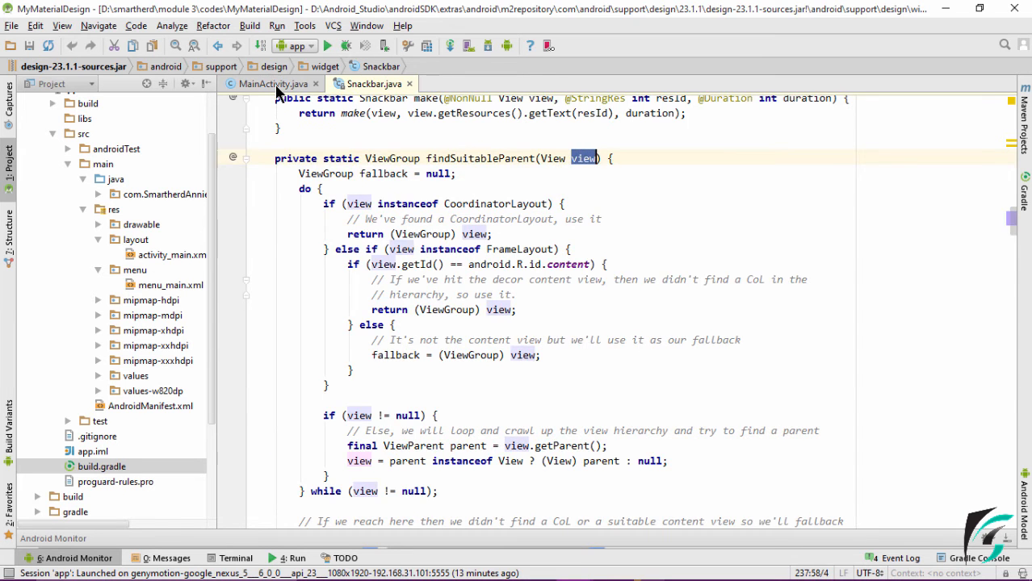
pyautogui.click(271, 84)
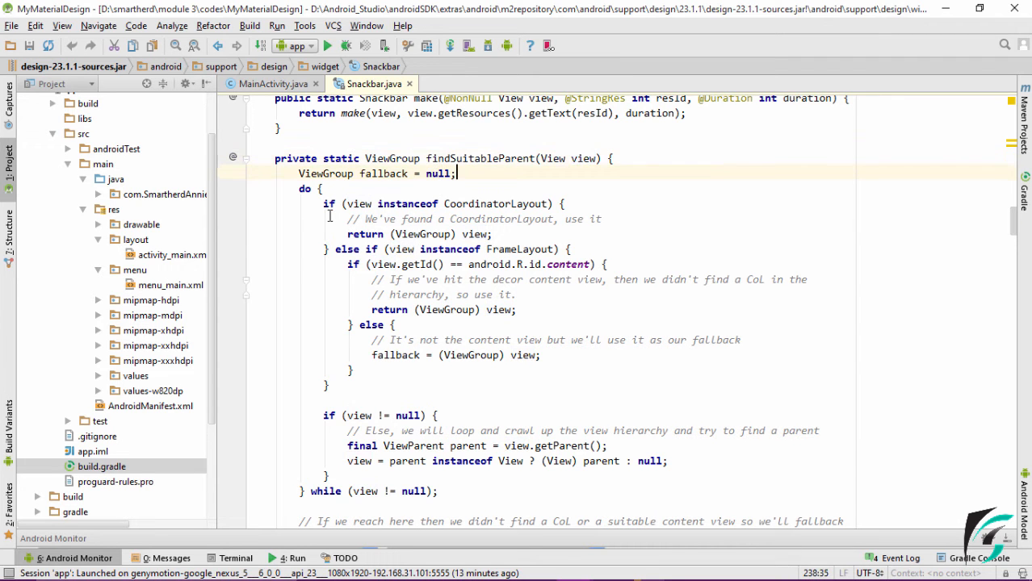
pyautogui.moveTo(465, 342)
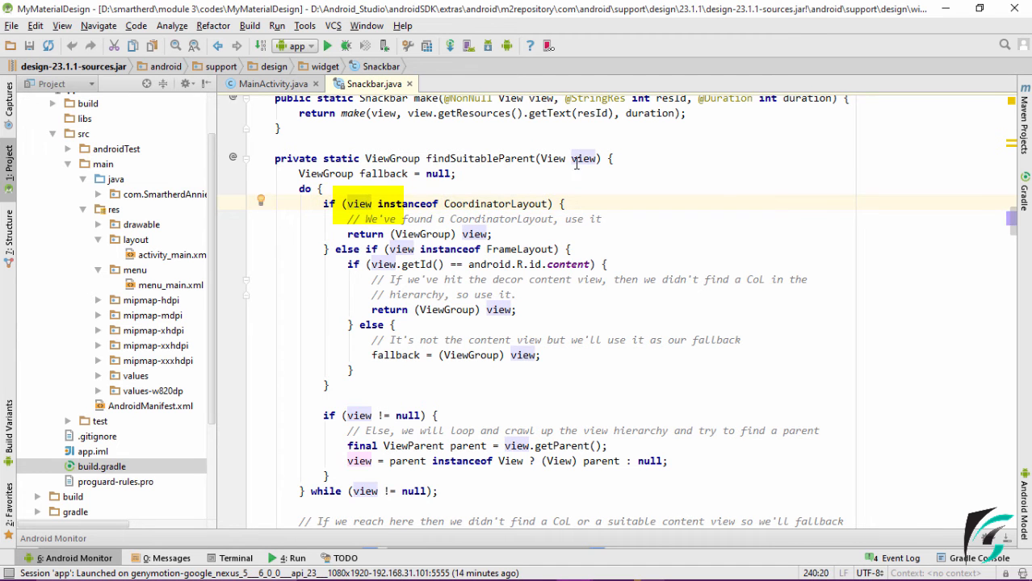
# - Highlight the CoordinatorLayout and FrameLayout checks, then return toward MainActivity.java
pyautogui.doubleClick(583, 159)
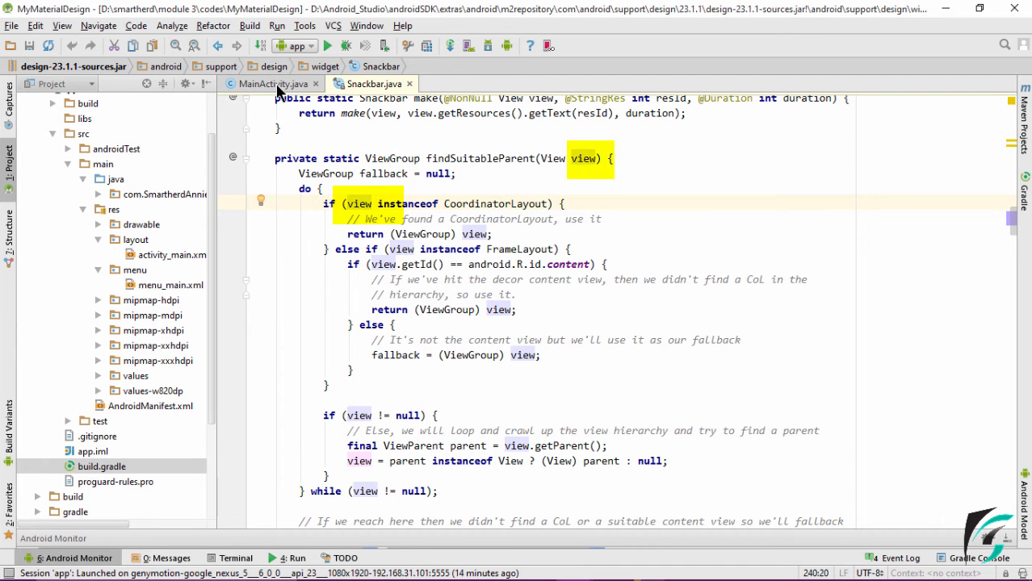
pyautogui.click(367, 203)
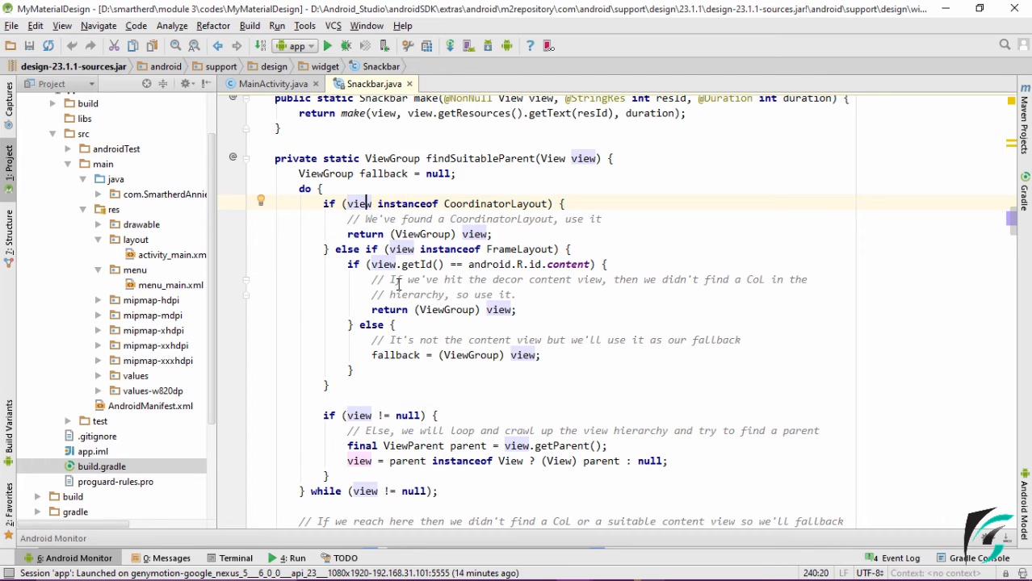
pyautogui.doubleClick(520, 248)
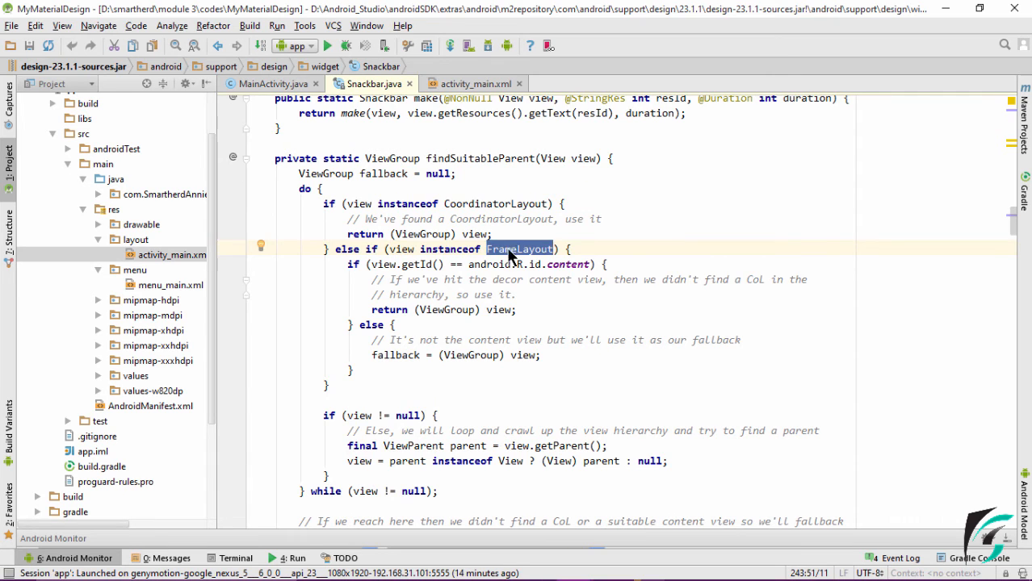
pyautogui.click(473, 84)
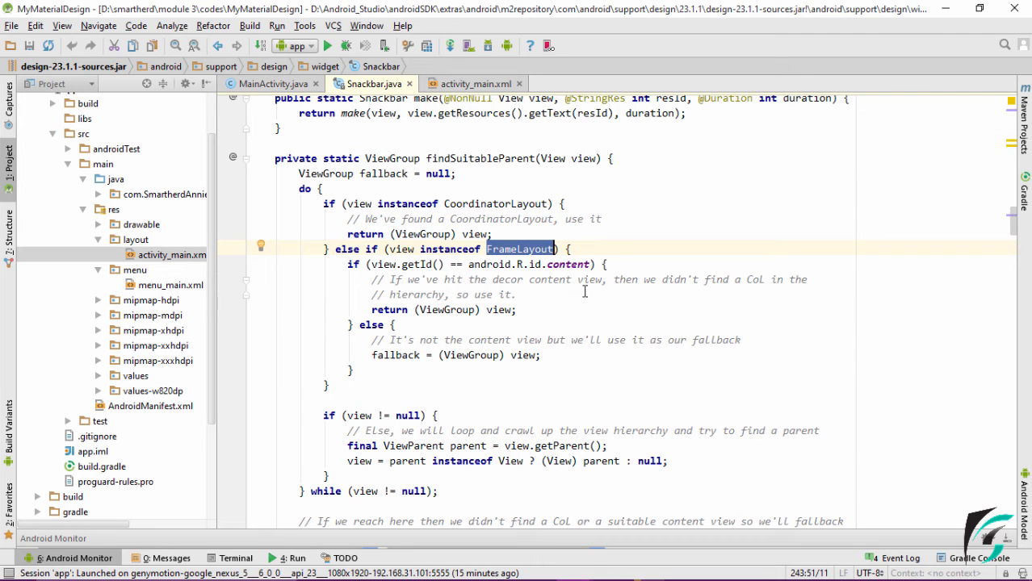
pyautogui.moveTo(375, 223)
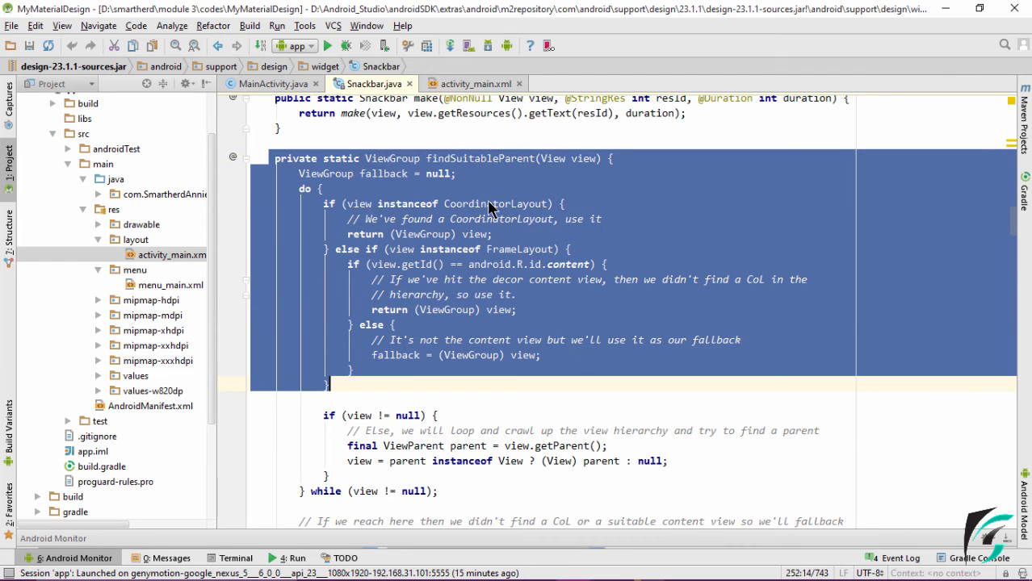
pyautogui.moveTo(520, 226)
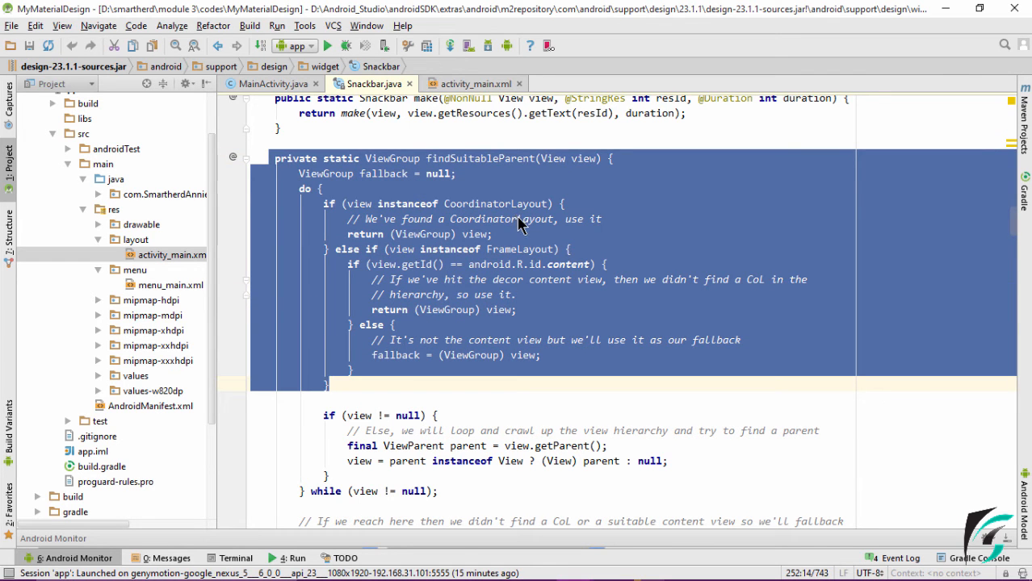
pyautogui.moveTo(509, 262)
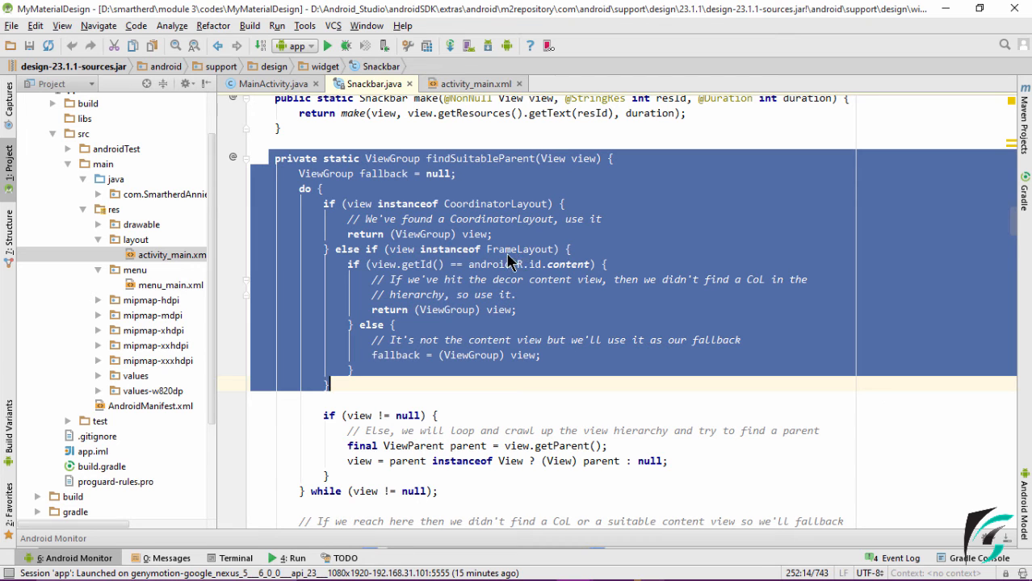
pyautogui.moveTo(396, 255)
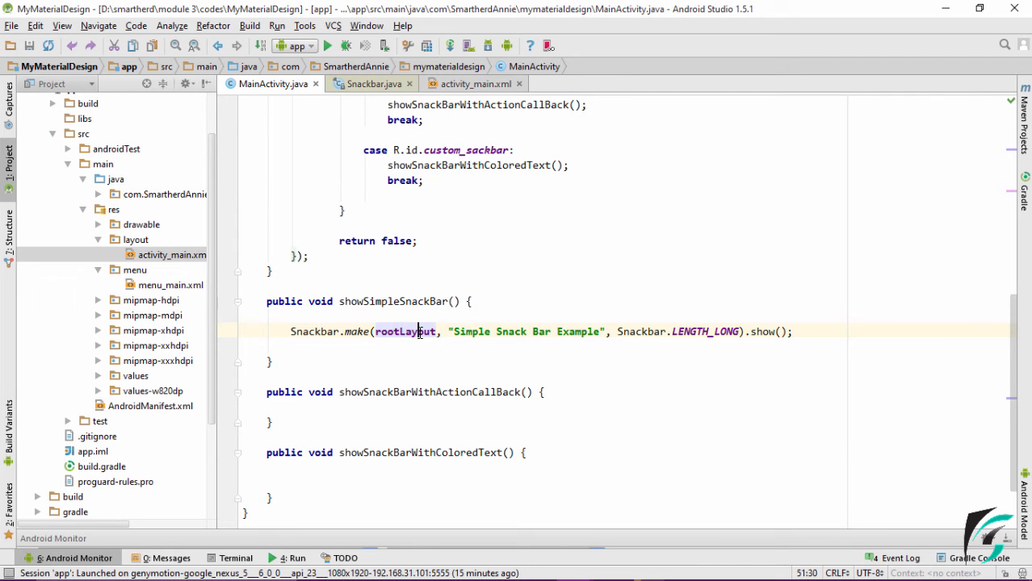
# - Select rootLayout in the simple snackbar call and place the caret inside the empty method body
pyautogui.doubleClick(405, 331)
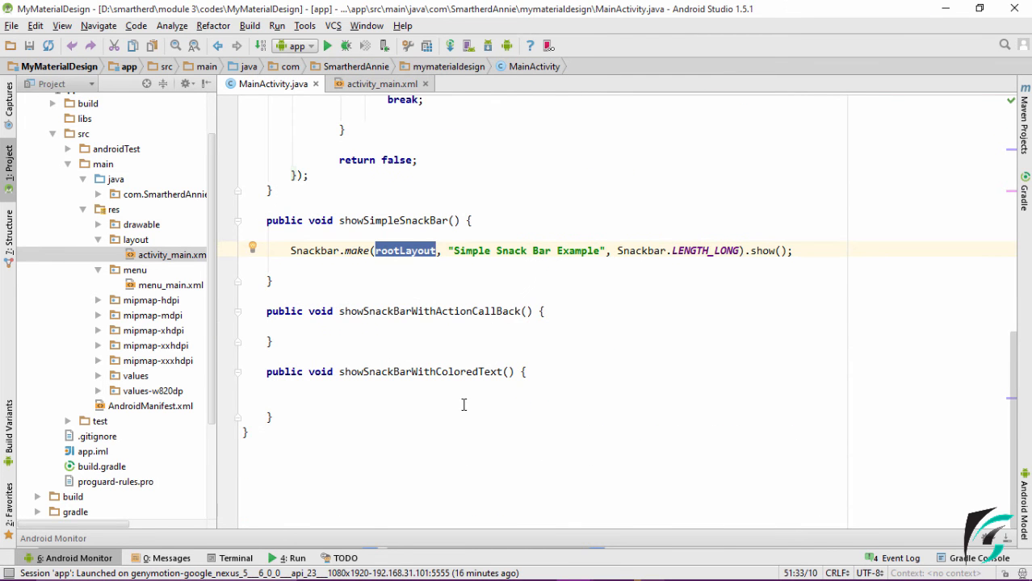
pyautogui.click(388, 386)
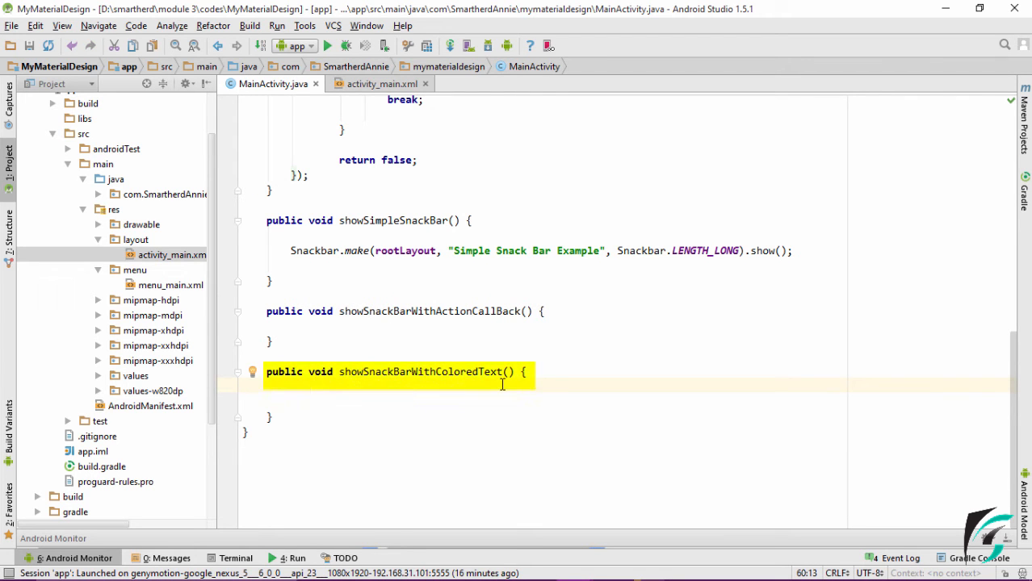
pyautogui.click(314, 385)
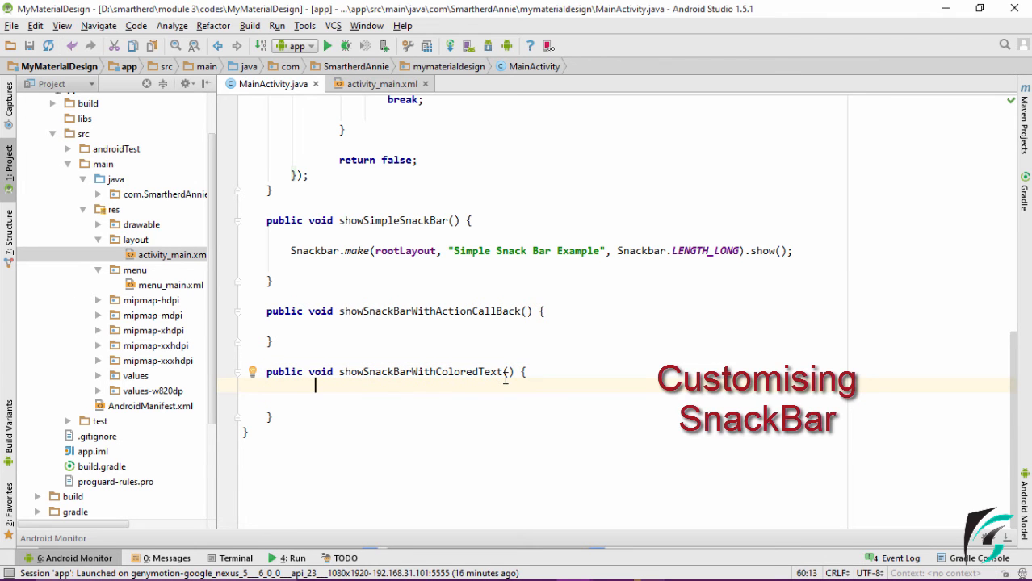
pyautogui.moveTo(520, 436)
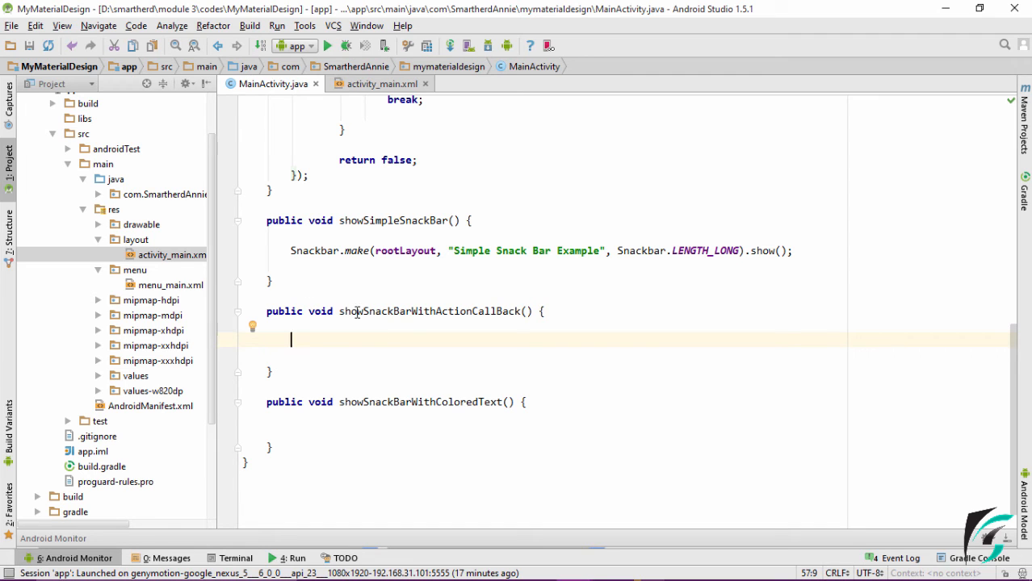
pyautogui.moveTo(475, 342)
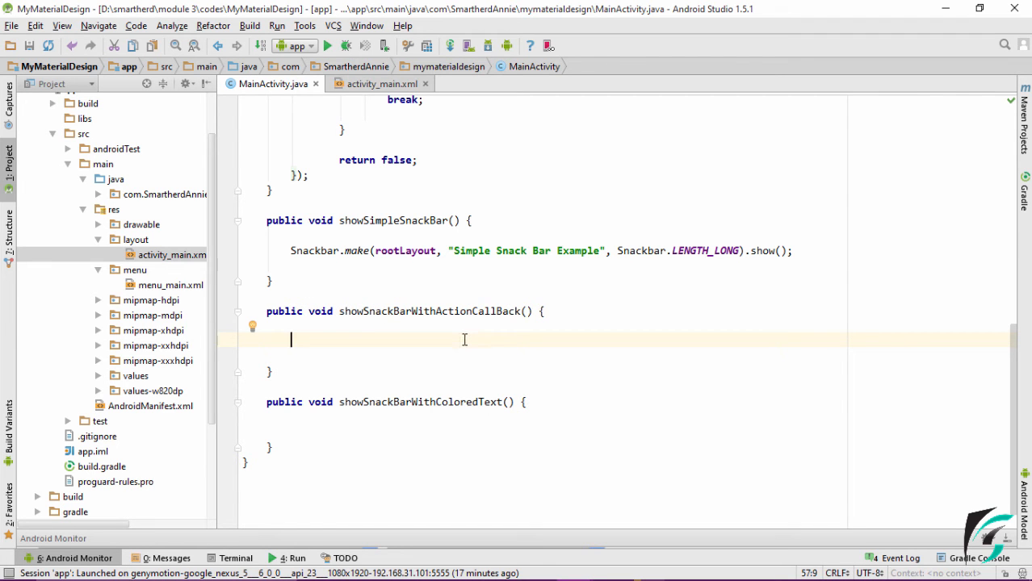
# - Assign Snackbar.make(rootLayout, "File Deleted Successfully", LENGTH_LONG) to a snackbar variable
pyautogui.write('Snackbar snackbar = Snackbar.make(rootLayout, "File Deleted Successfully", Snackbar.LENGTH_LONG);')
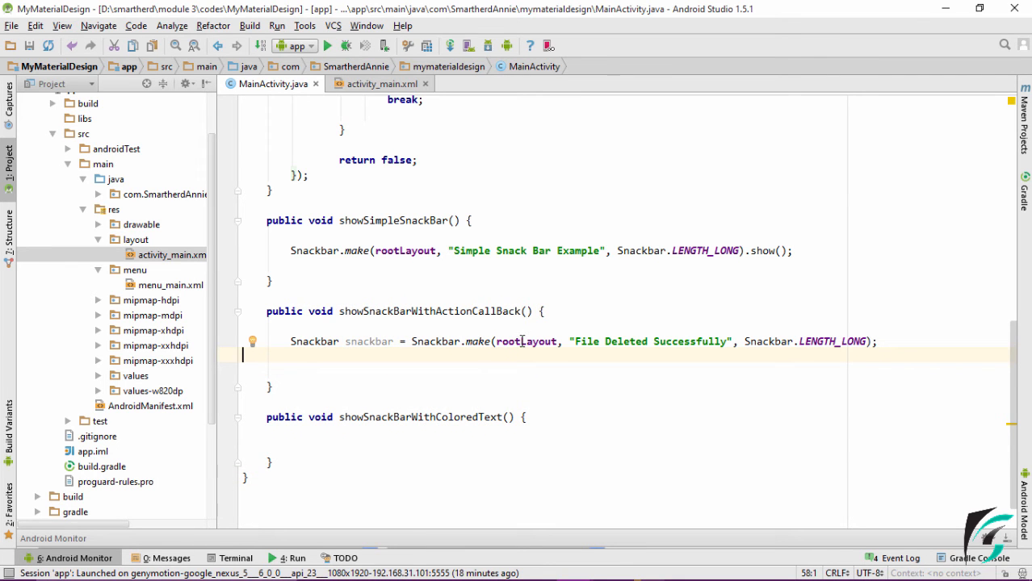
pyautogui.doubleClick(607, 341)
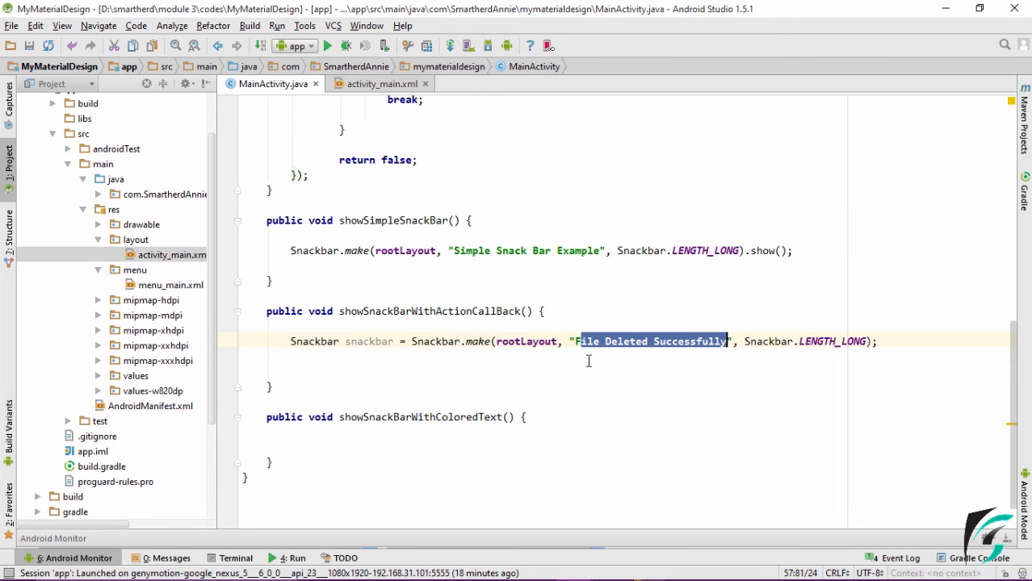
pyautogui.click(691, 341)
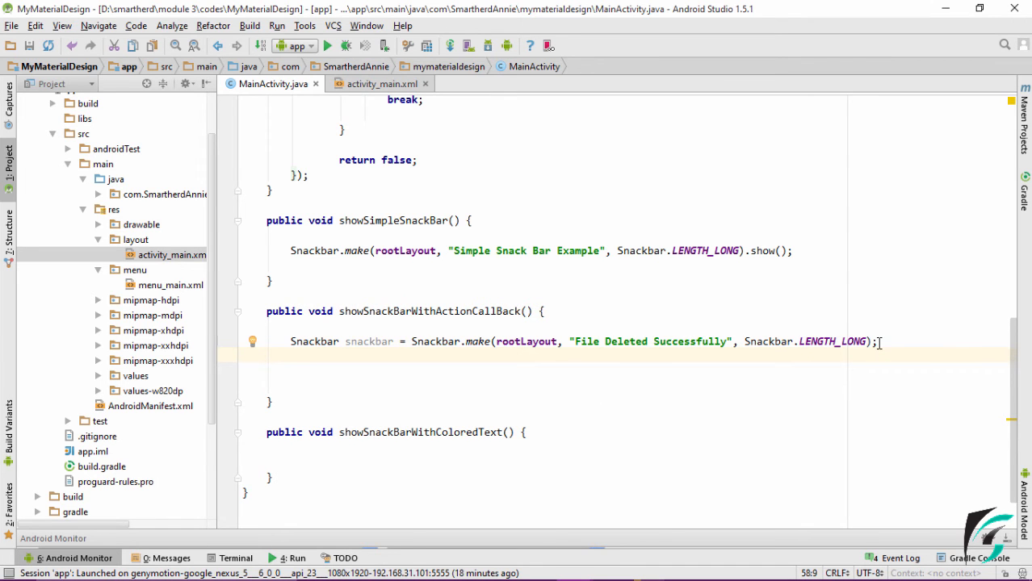
# - Begin snackbar.setAction("UNDO", …) on the deletion snackbar
pyautogui.write('snac')
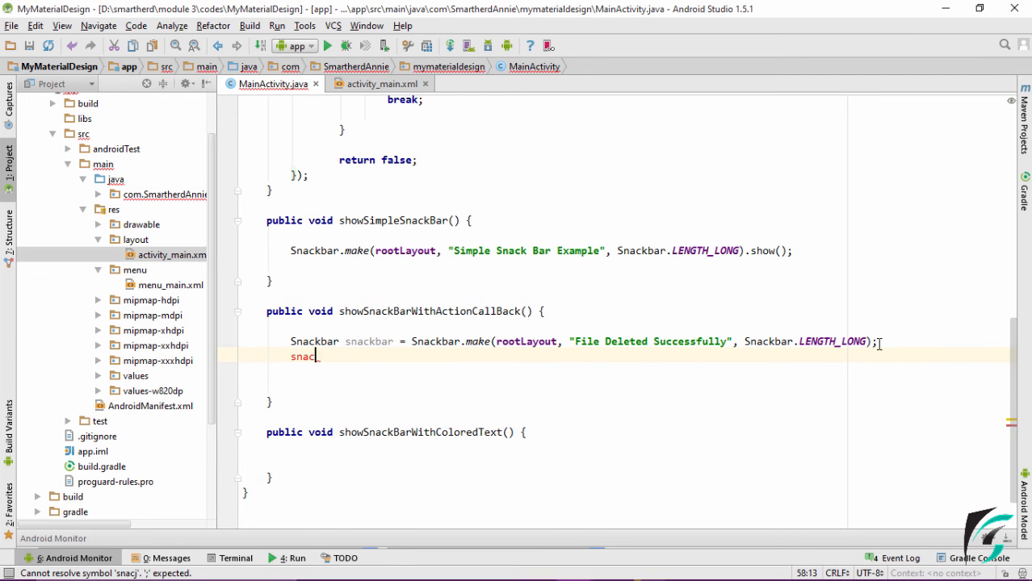
pyautogui.write('k.s')
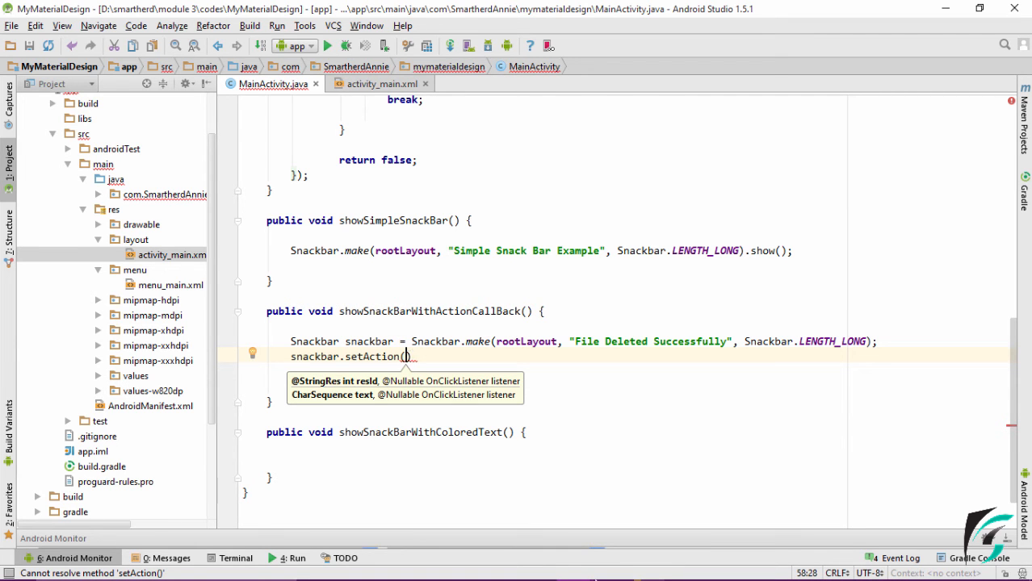
pyautogui.write('"UNDO", new View.OnClickListener(')
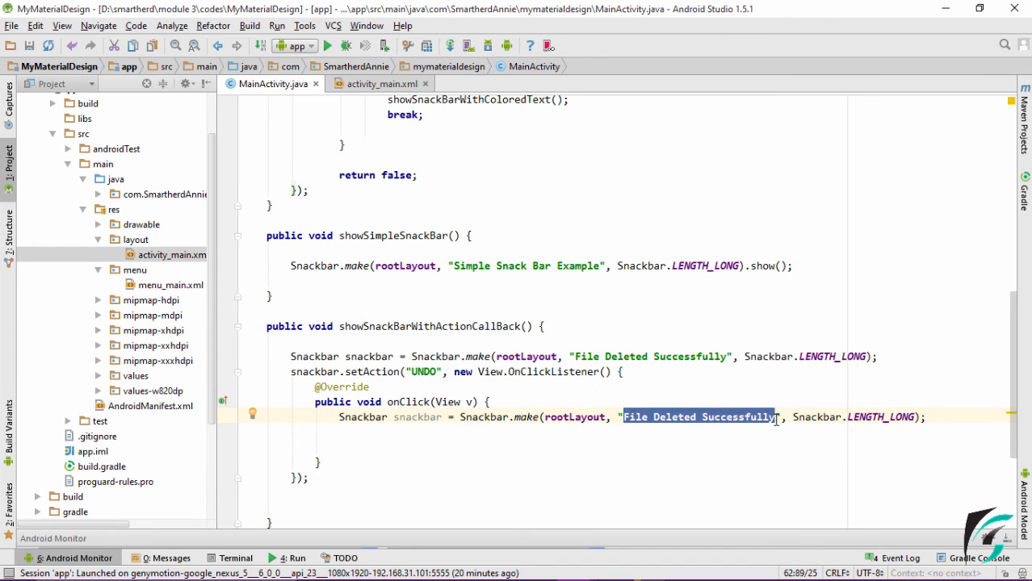
# - Make the UNDO snackbar read "File Recovered Successfully" with short duration and add snackbar.show()
pyautogui.write('File Recovered Successfully')
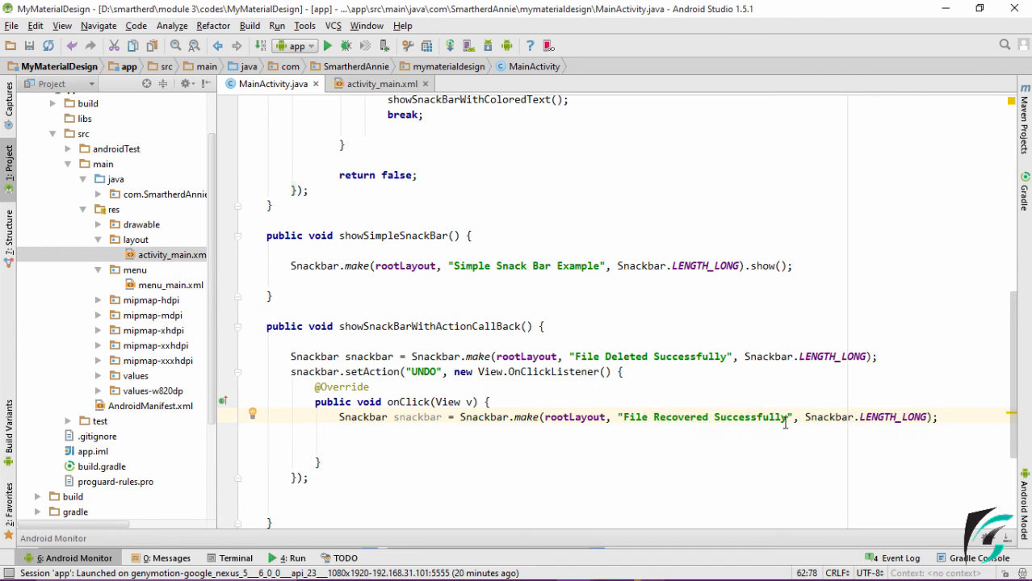
pyautogui.click(708, 417)
pyautogui.write('SHORT')
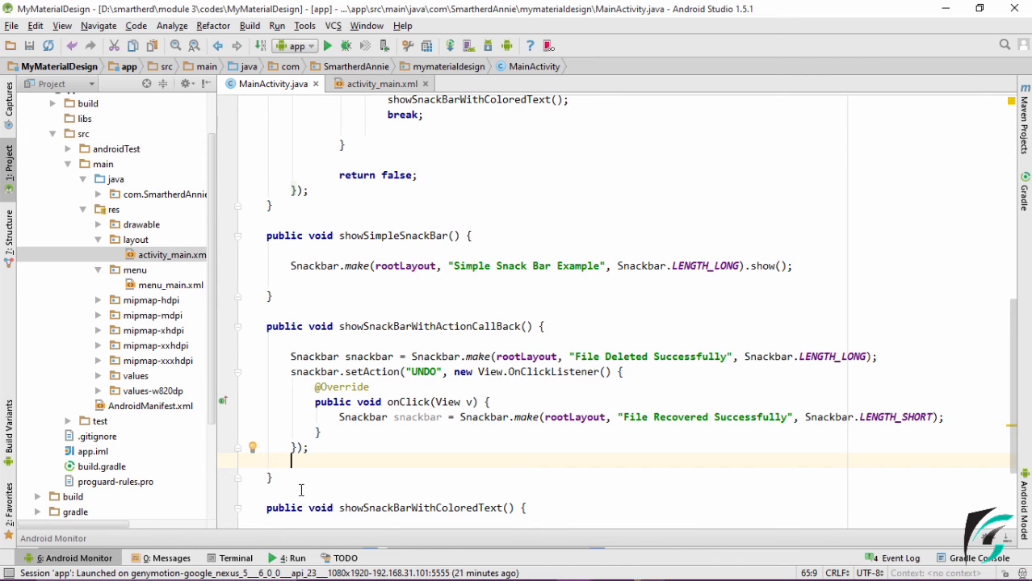
pyautogui.write('snackbar.show();')
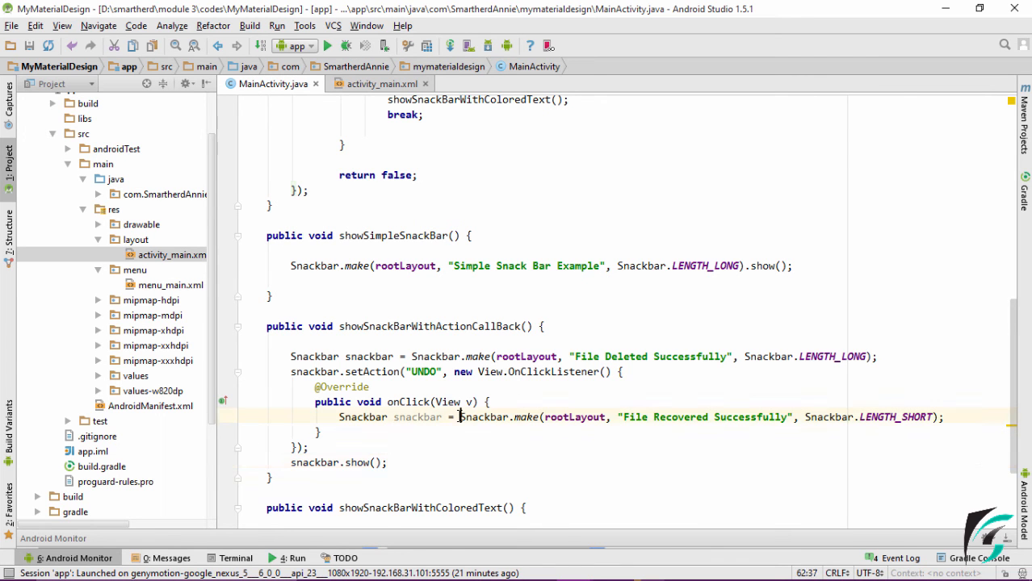
pyautogui.moveTo(459, 416); pyautogui.dragTo(339, 416)
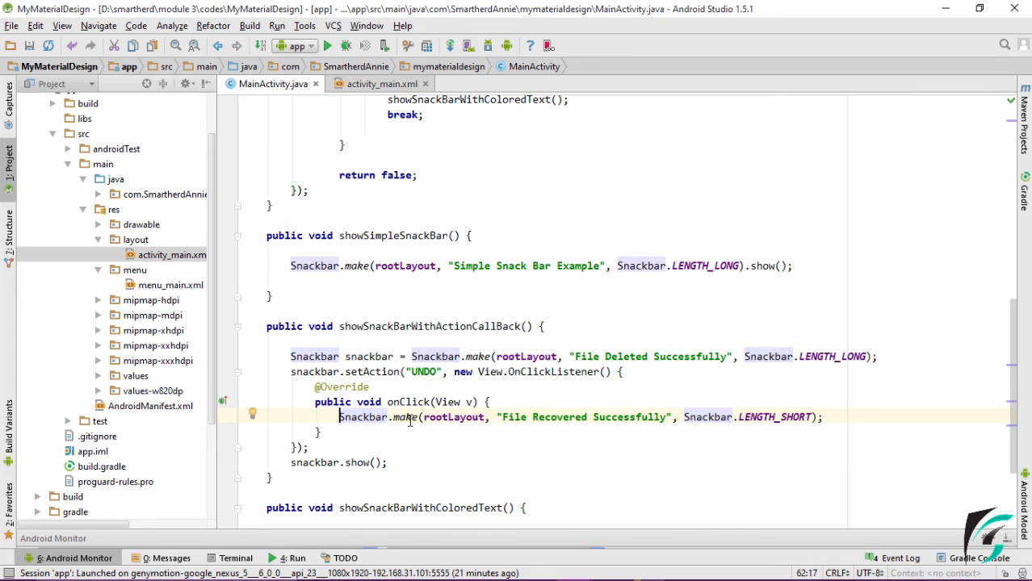
pyautogui.moveTo(528, 420)
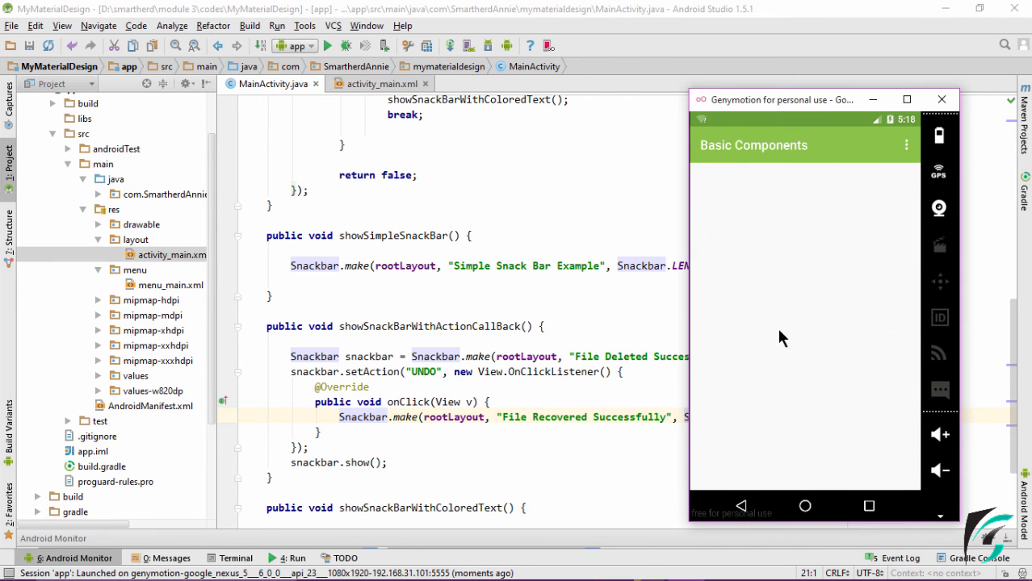
pyautogui.moveTo(906, 152)
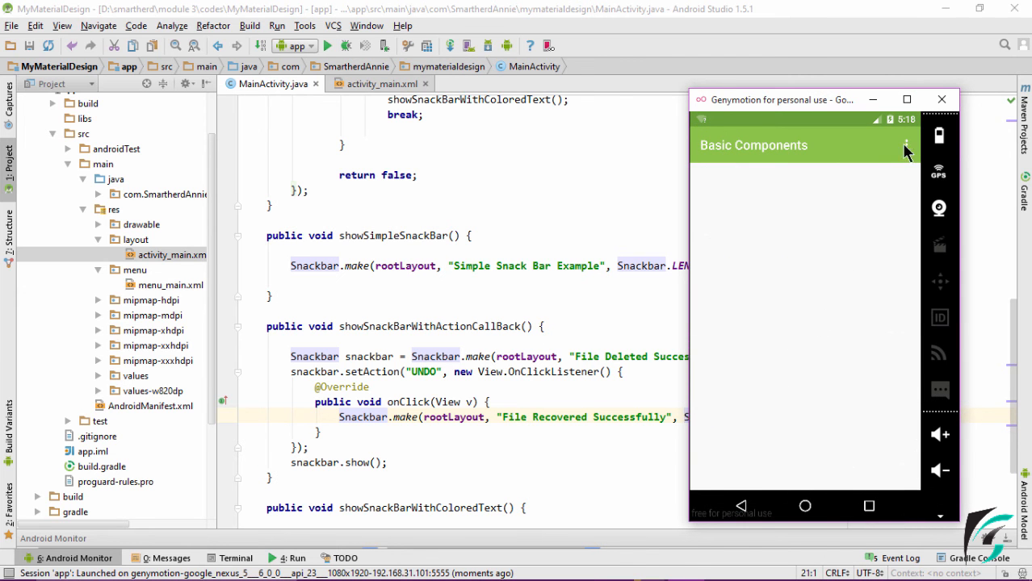
# - Choose Action from the overflow menu and tap UNDO on the File Deleted Successfully snackbar
pyautogui.click(905, 145)
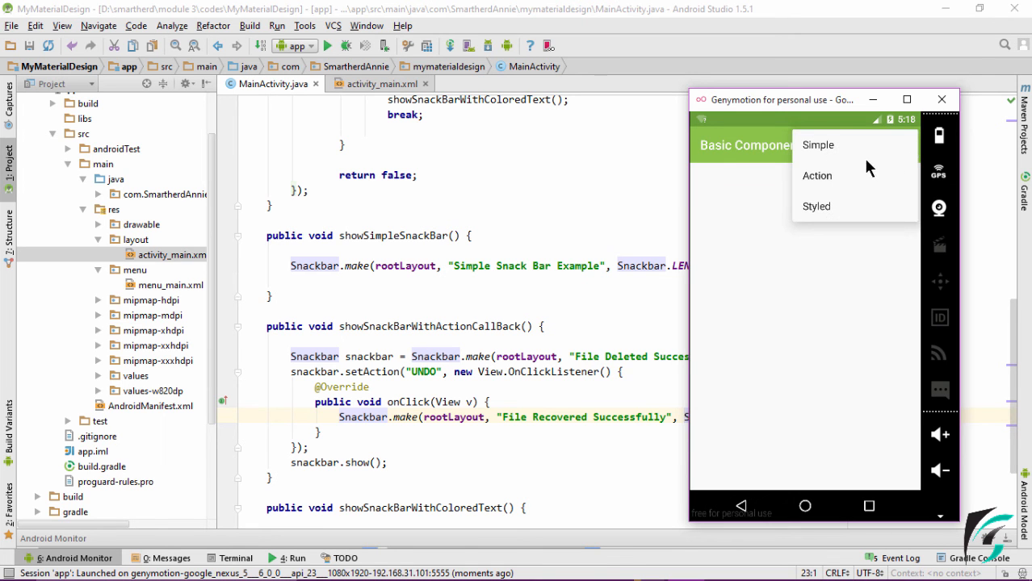
pyautogui.moveTo(831, 185)
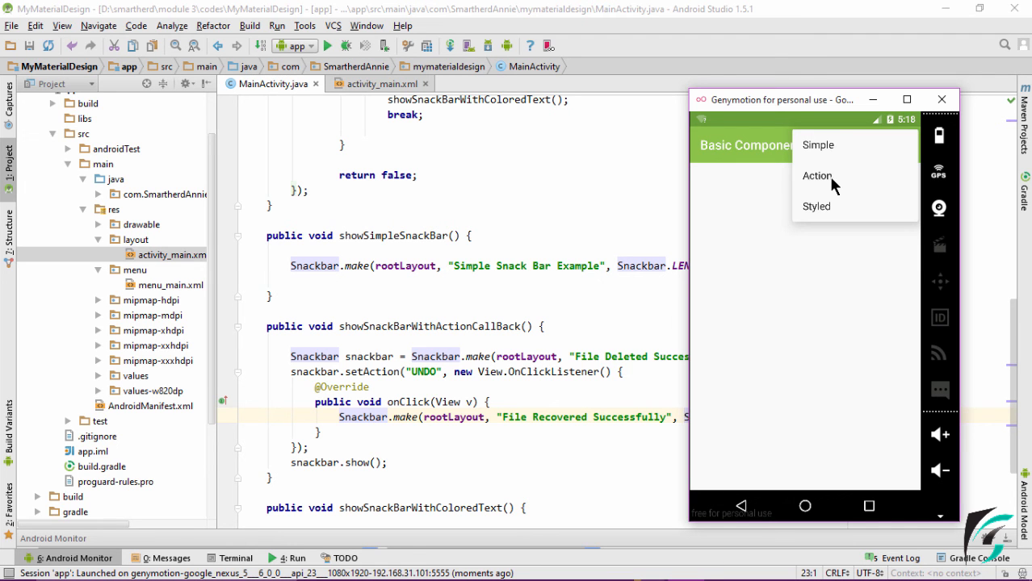
pyautogui.click(817, 174)
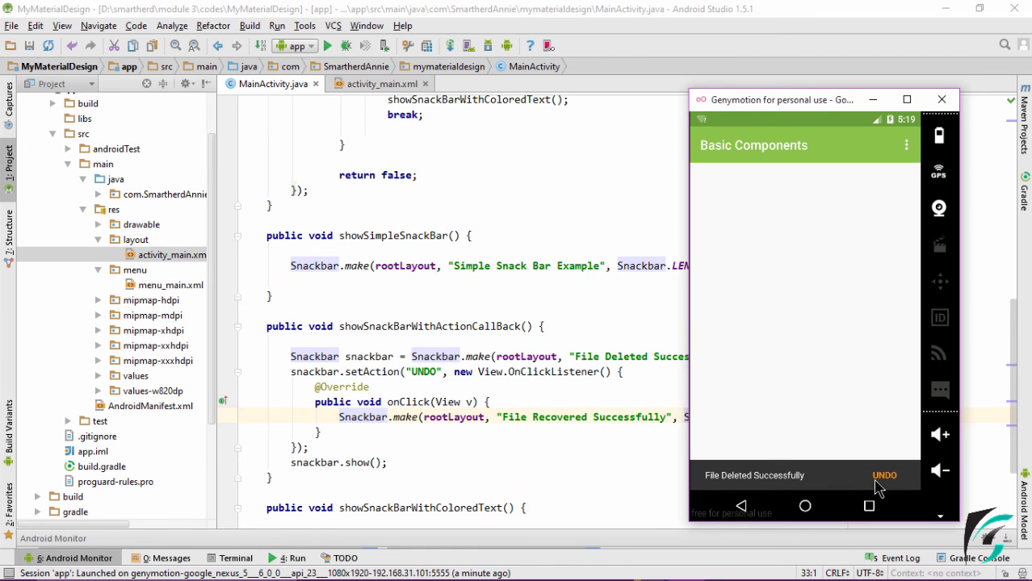
pyautogui.click(885, 474)
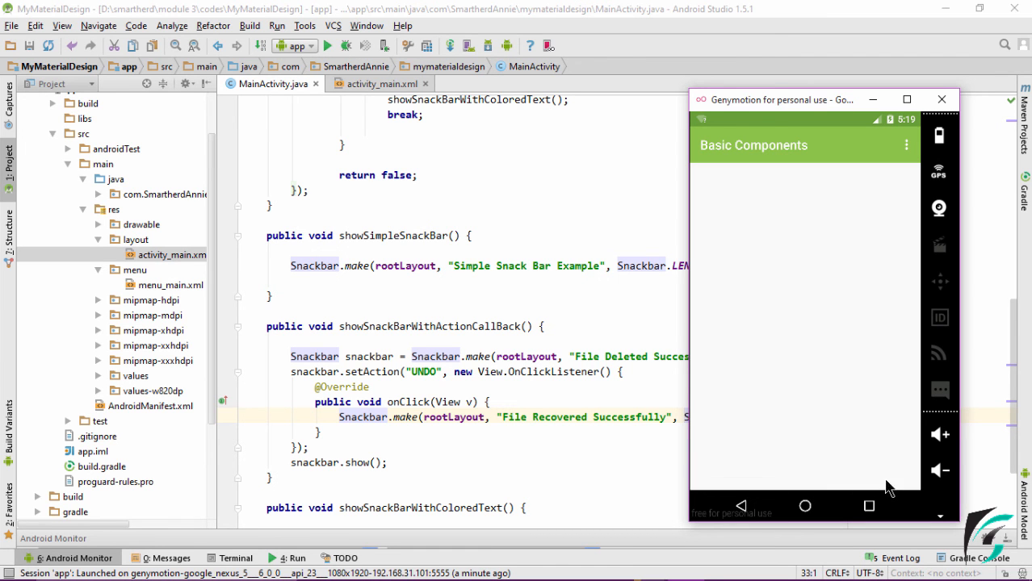
pyautogui.click(905, 146)
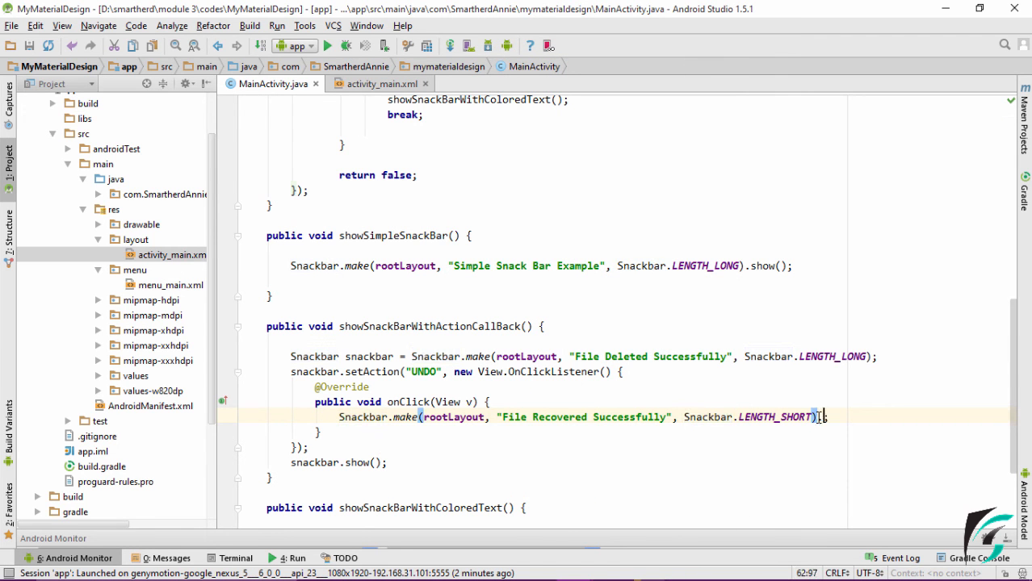
# - Append .show() to the inner File Recovered Successfully Snackbar.make call
pyautogui.write('.show();')
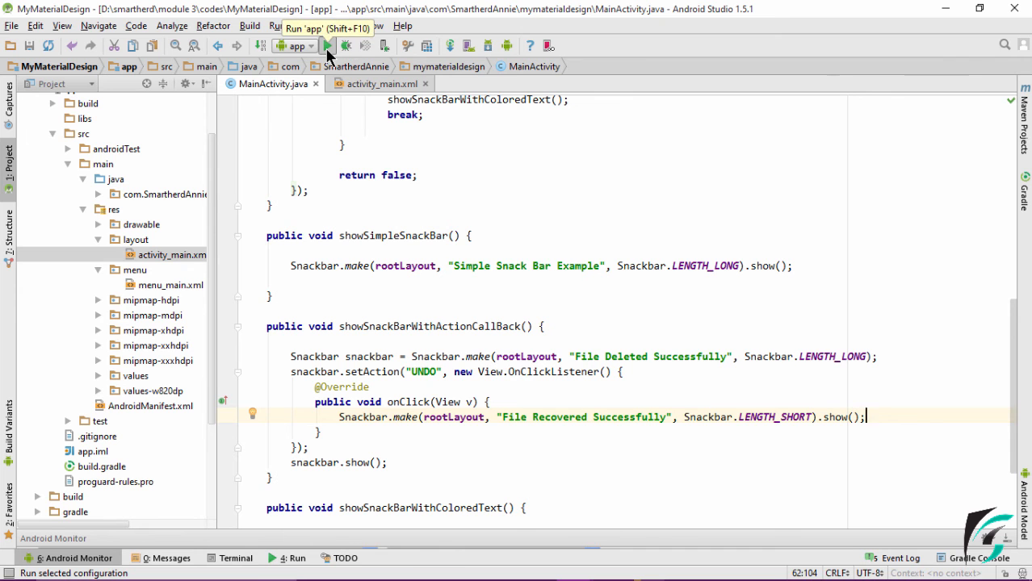
# - Rerun the app, choose Action and tap UNDO on the deletion snackbar
pyautogui.click(326, 45)
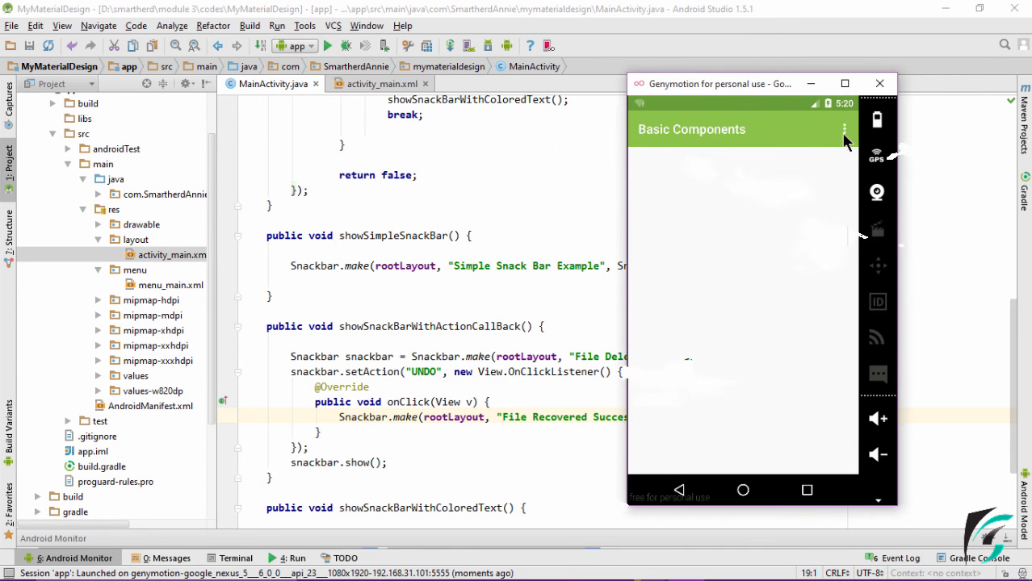
pyautogui.click(844, 129)
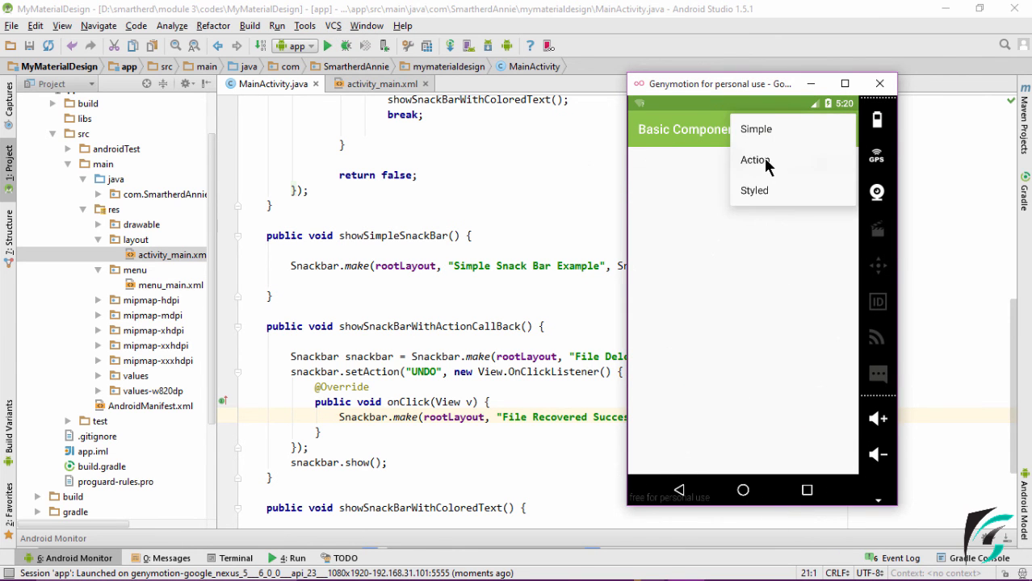
pyautogui.click(756, 160)
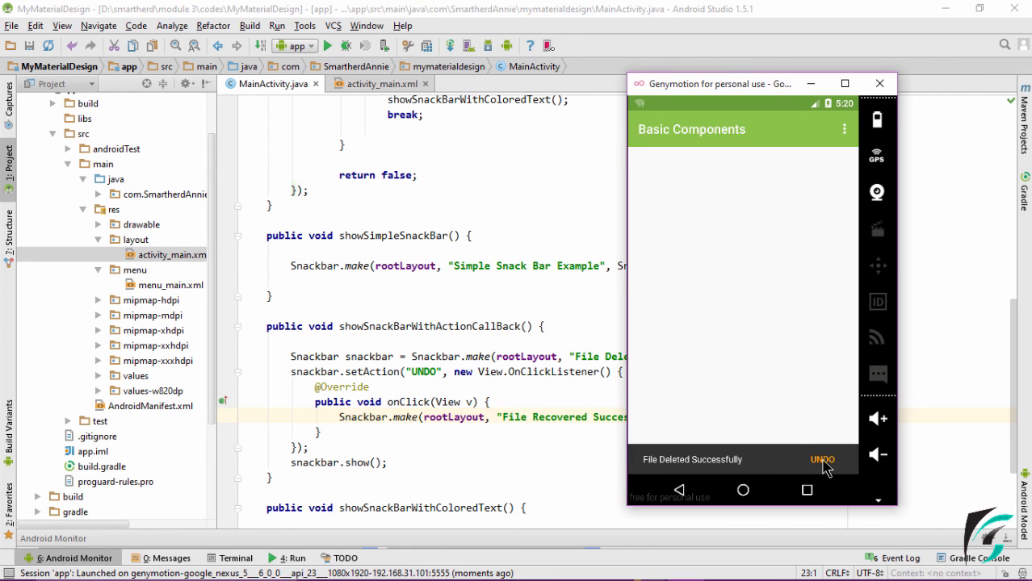
pyautogui.click(822, 458)
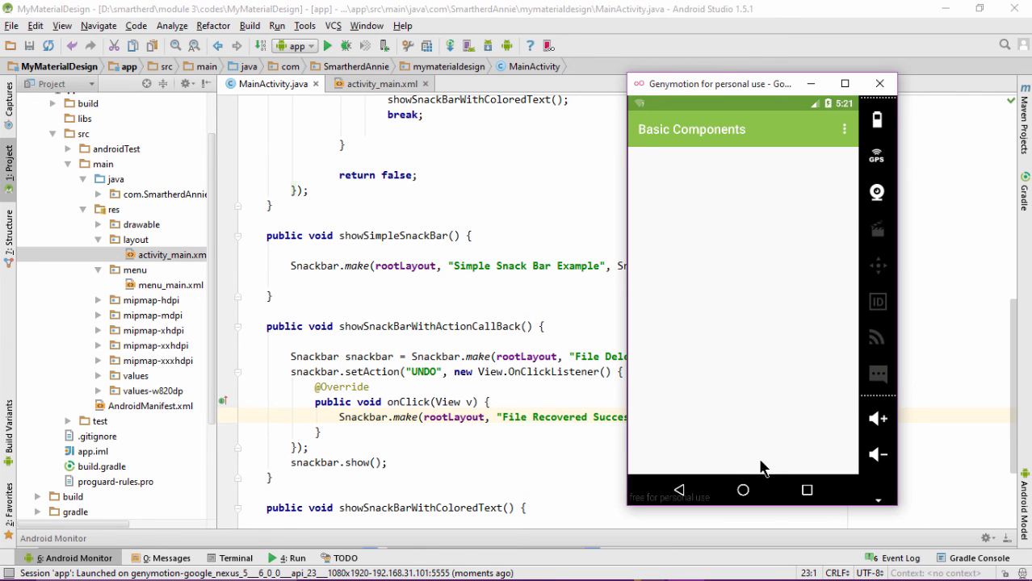
# - Repeat Action and UNDO to see the File Recovered Successfully message
pyautogui.click(845, 129)
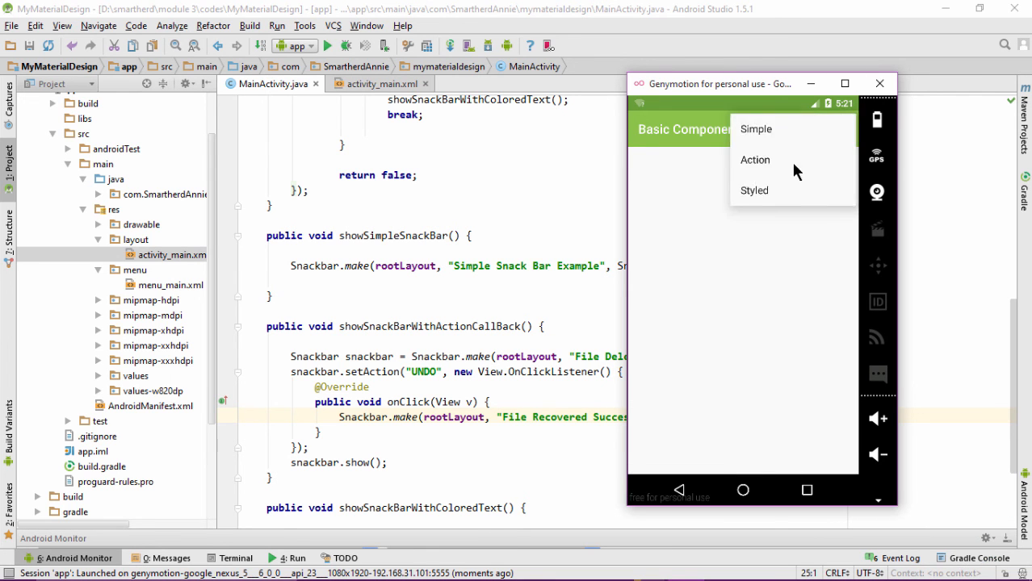
pyautogui.click(755, 160)
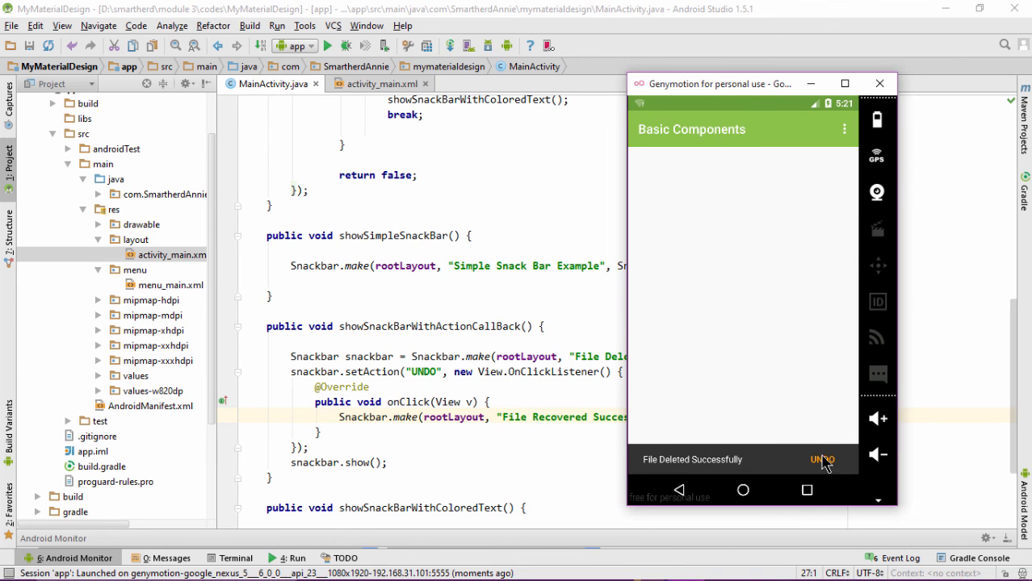
pyautogui.click(822, 459)
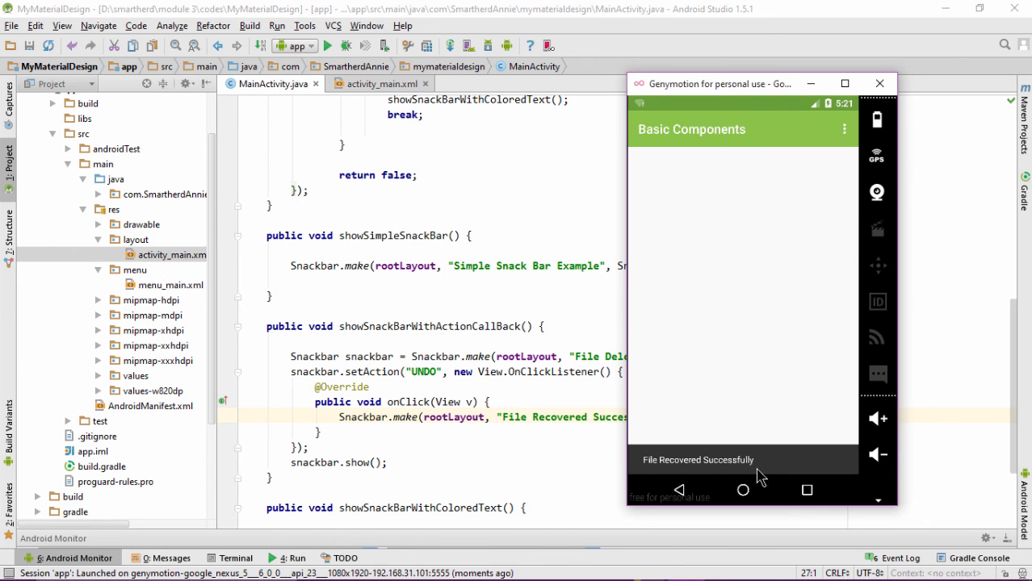